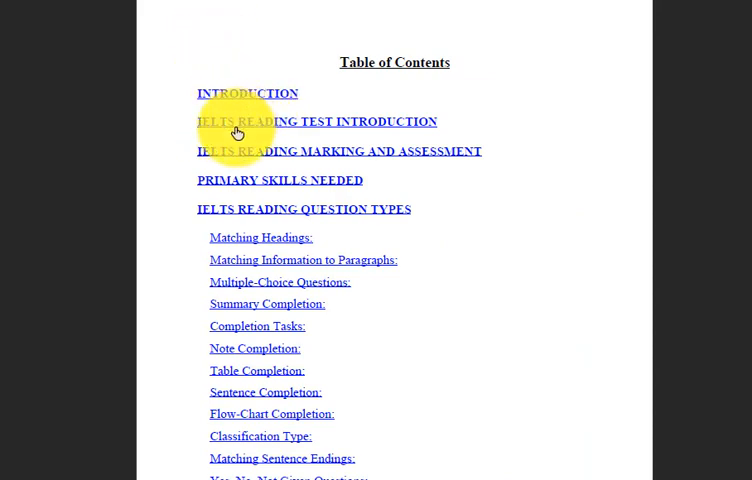
mouse_move(356, 132)
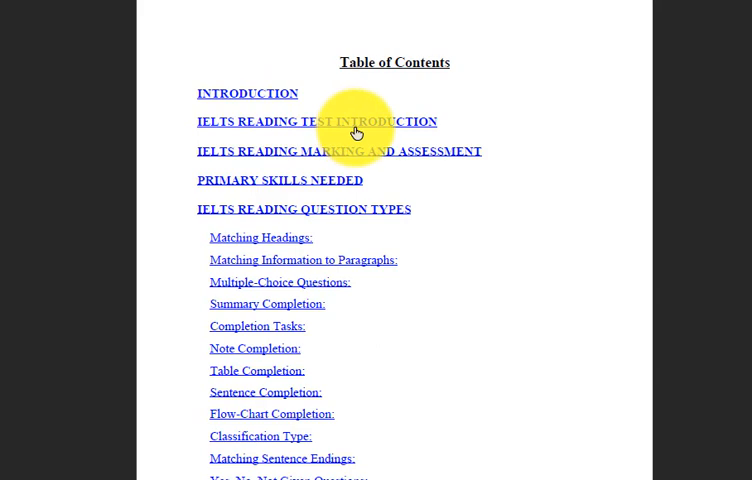
mouse_move(352, 160)
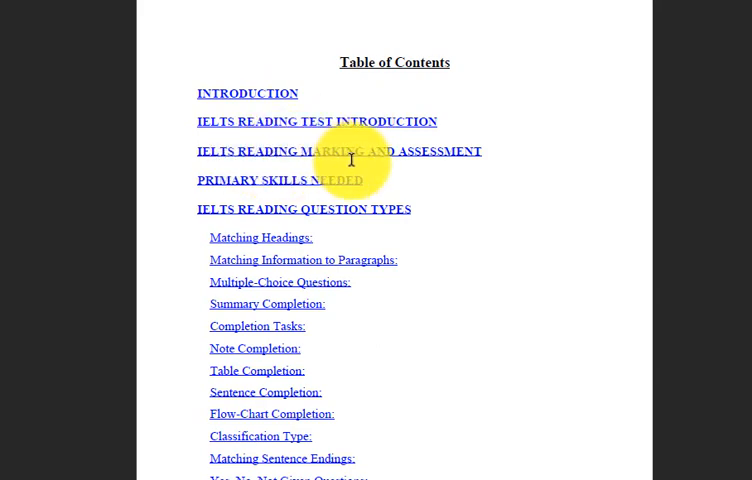
mouse_move(312, 192)
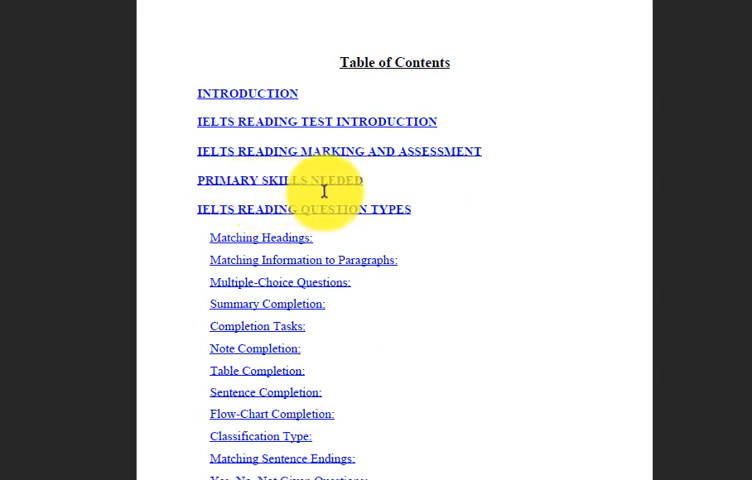
mouse_move(310, 220)
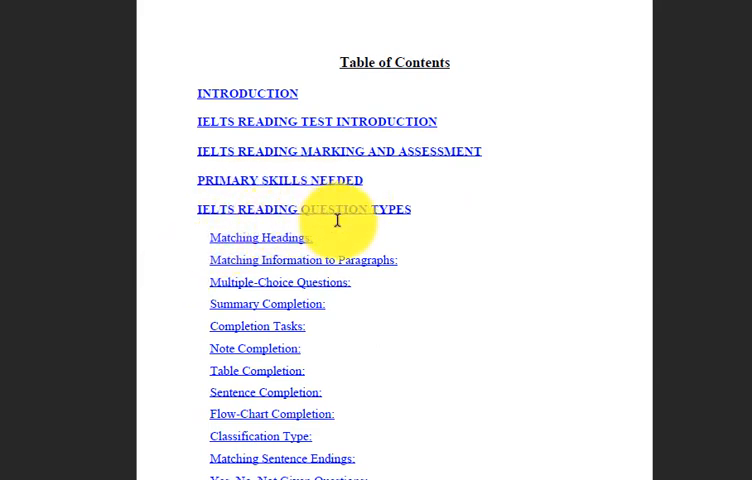
mouse_move(250, 246)
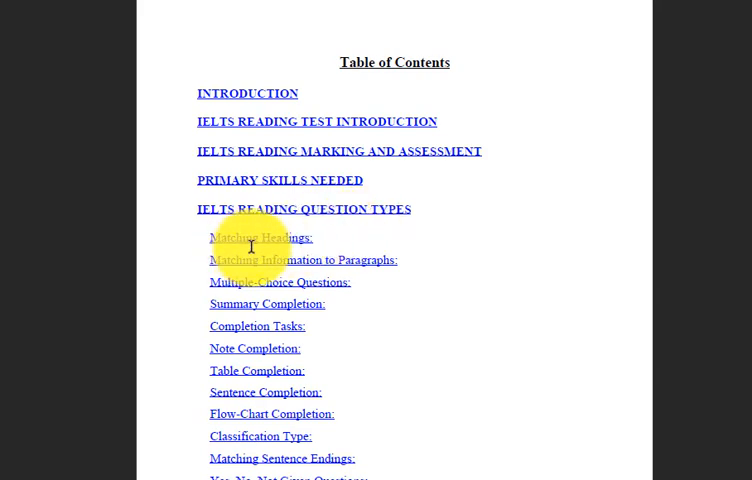
mouse_move(240, 266)
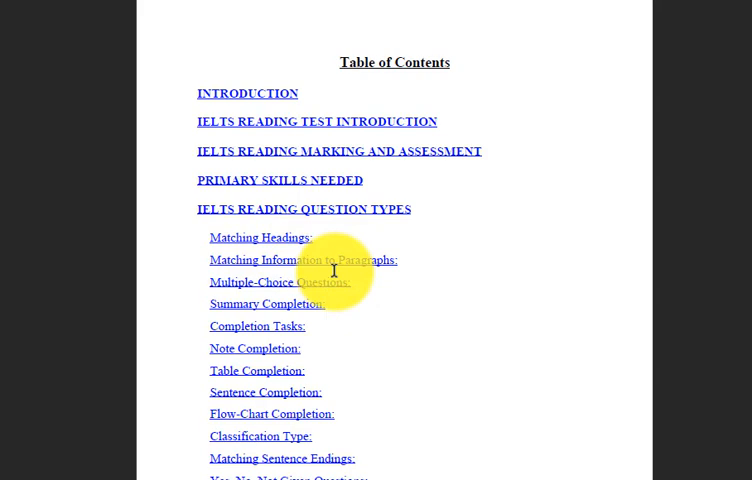
mouse_move(252, 292)
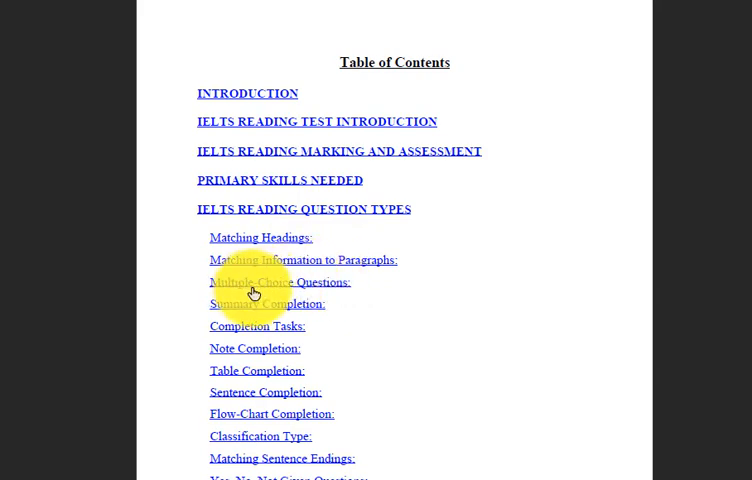
mouse_move(260, 312)
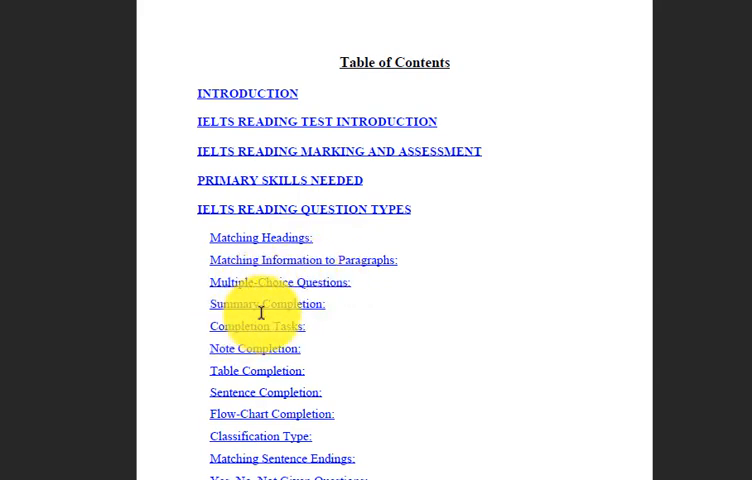
mouse_move(256, 336)
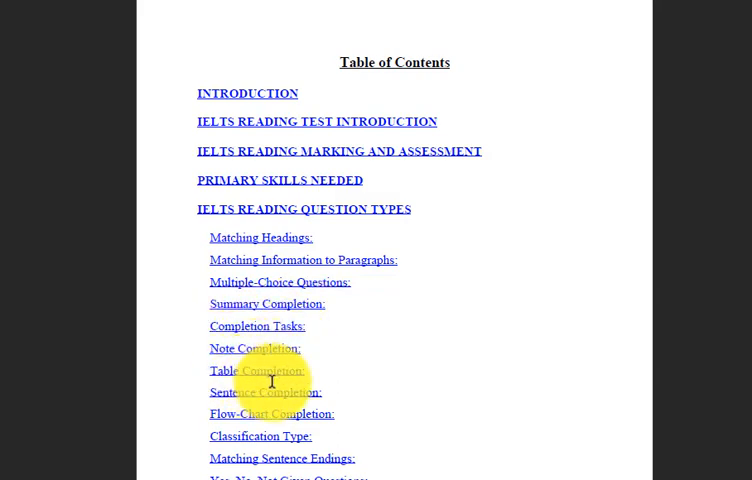
mouse_move(280, 398)
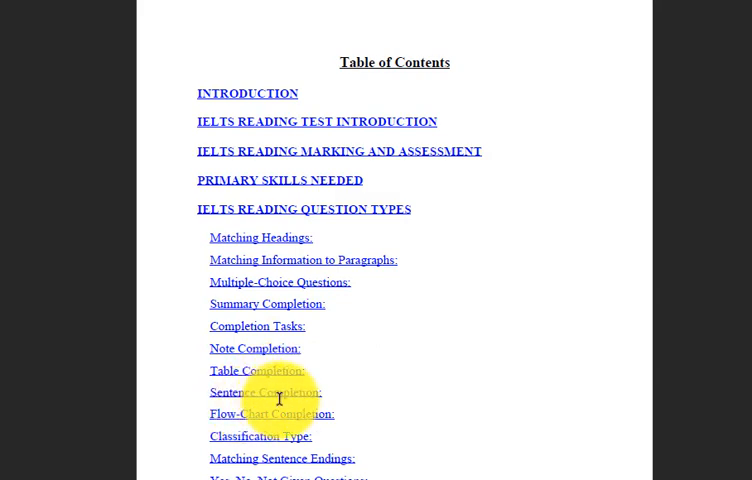
mouse_move(248, 428)
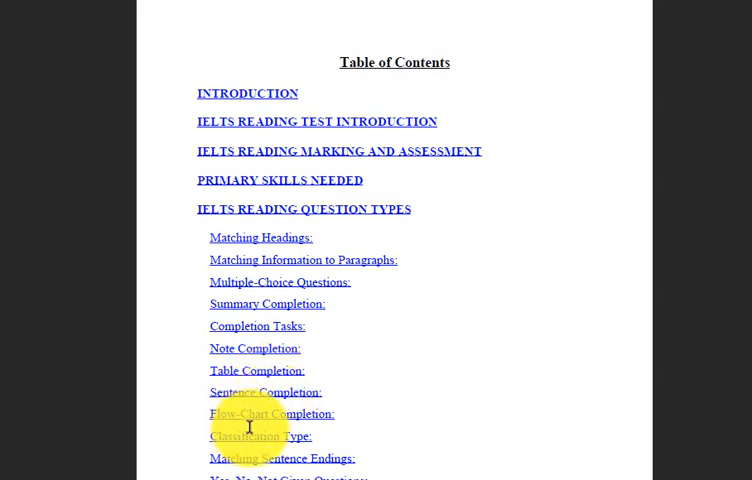
mouse_move(266, 444)
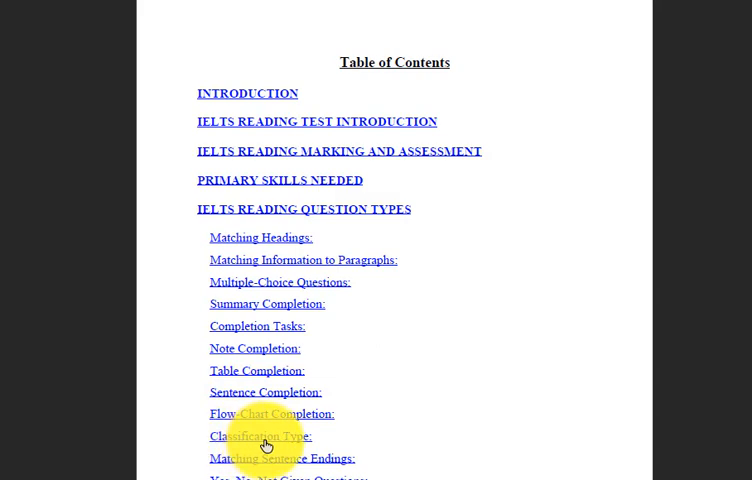
mouse_move(284, 464)
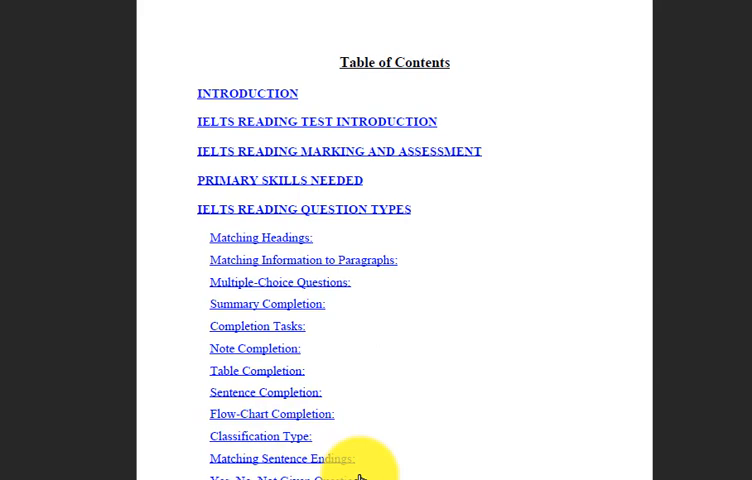
mouse_move(364, 432)
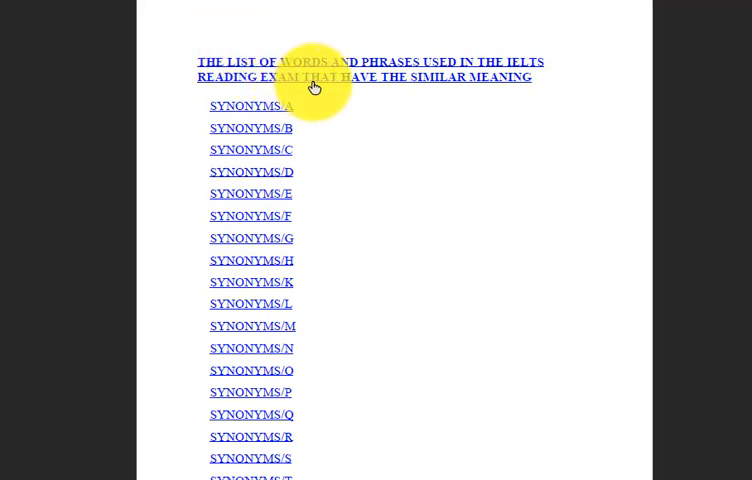
mouse_move(348, 72)
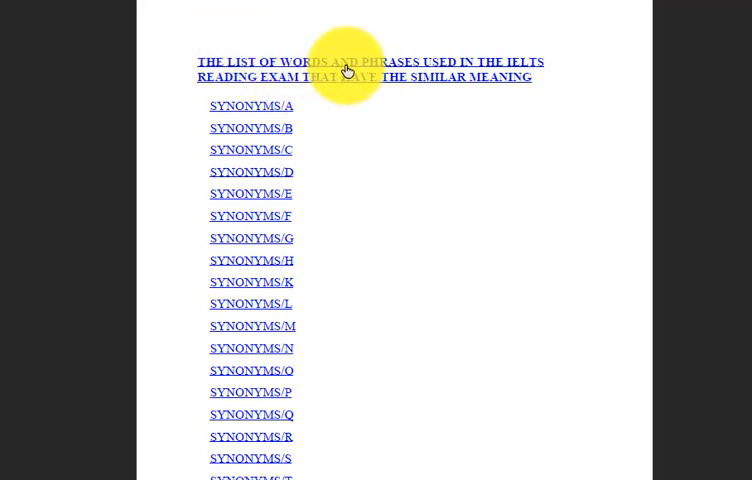
mouse_move(476, 74)
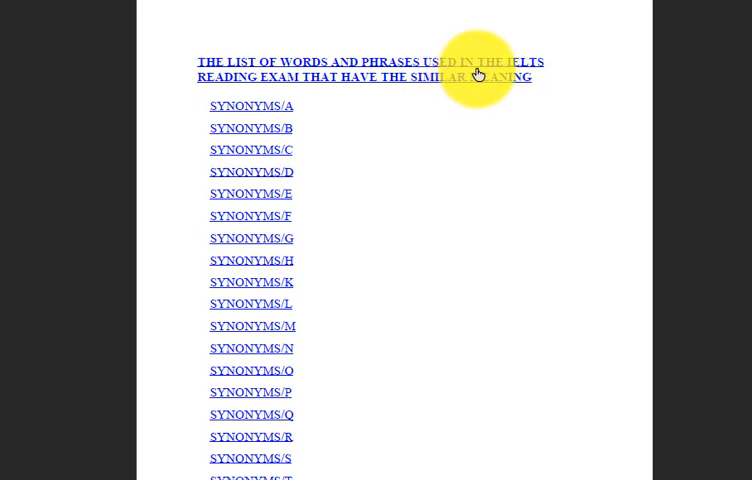
mouse_move(292, 90)
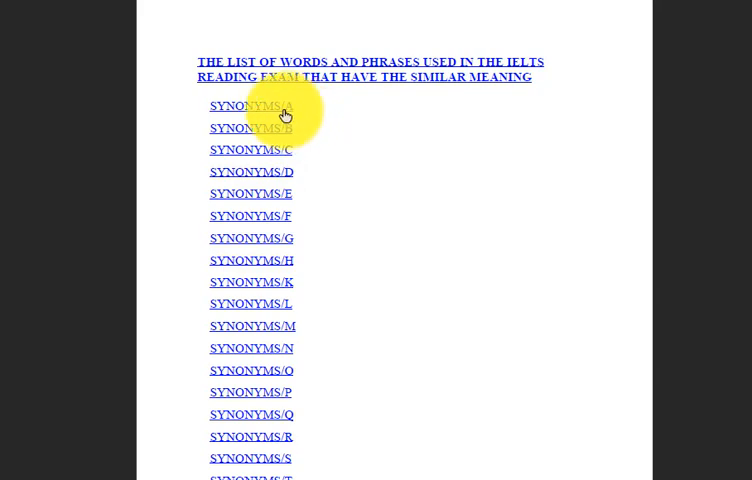
mouse_move(290, 108)
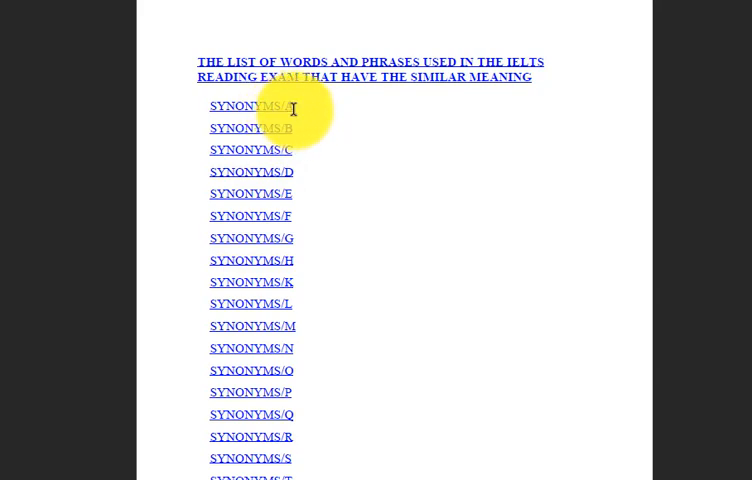
mouse_move(292, 148)
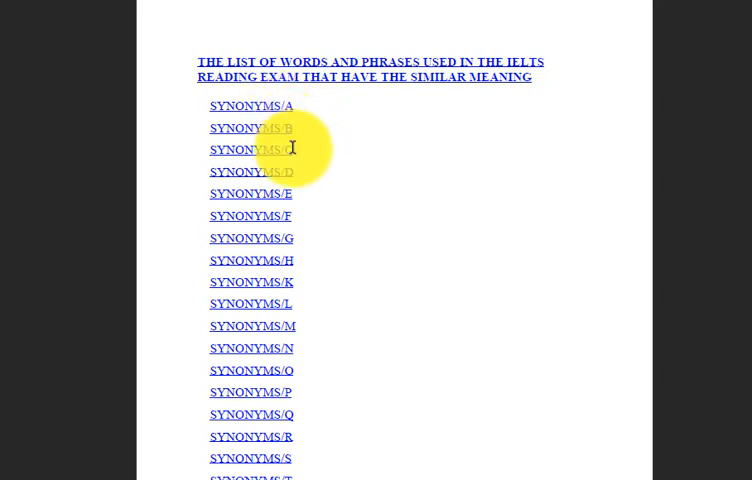
mouse_move(290, 468)
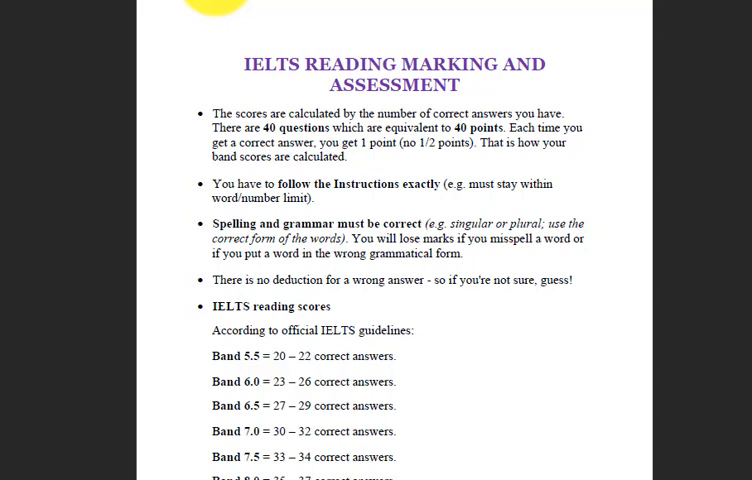
mouse_move(376, 344)
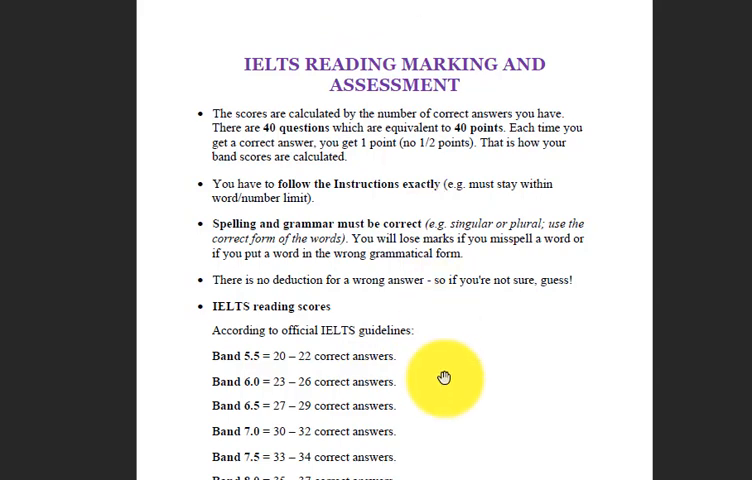
scroll(down, 3)
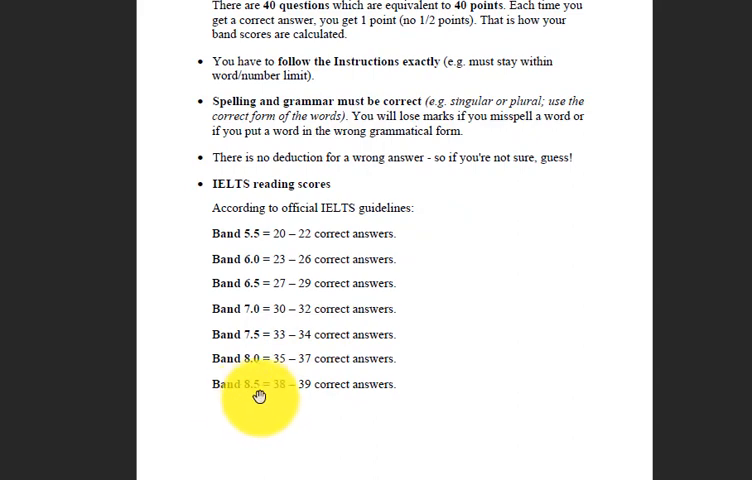
mouse_move(350, 242)
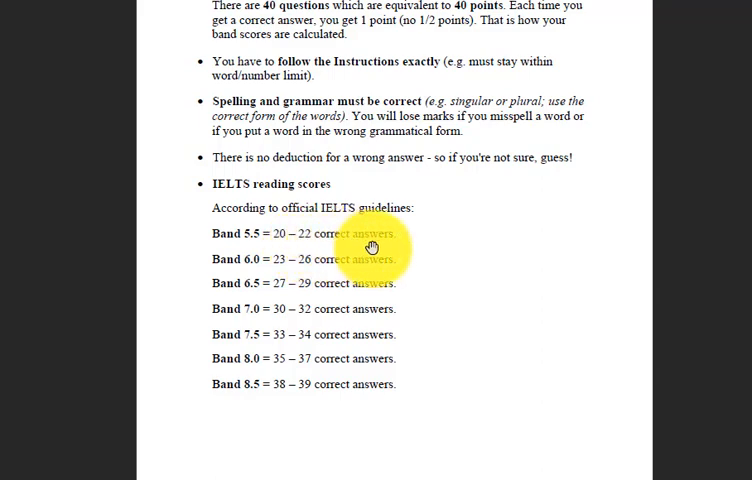
mouse_move(300, 270)
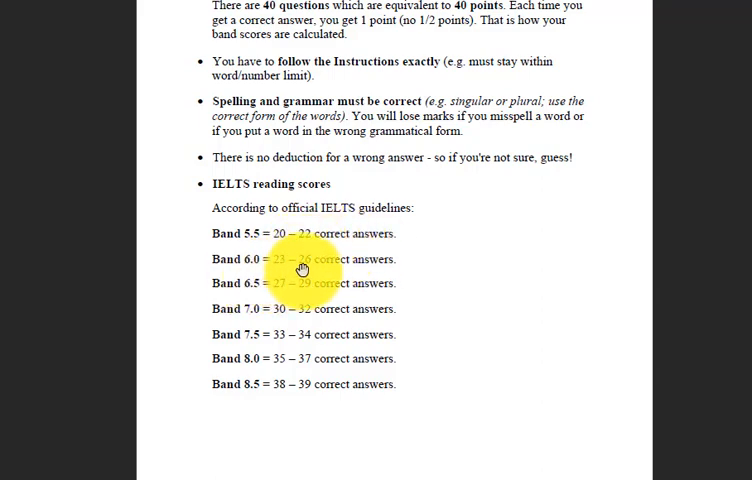
mouse_move(256, 344)
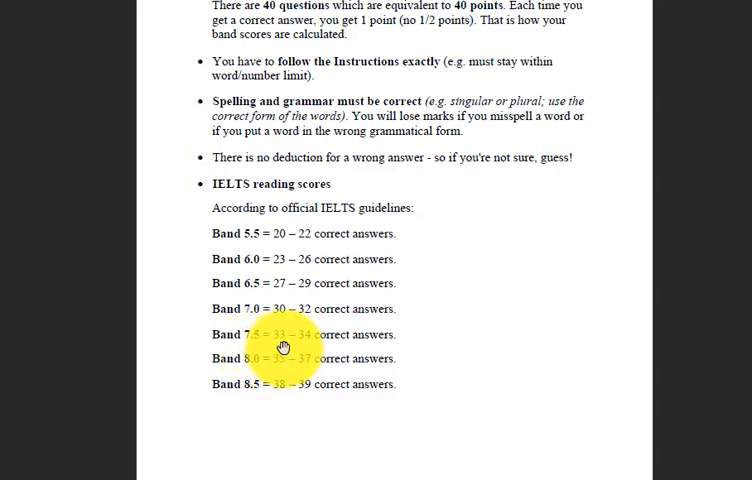
scroll(down, 3)
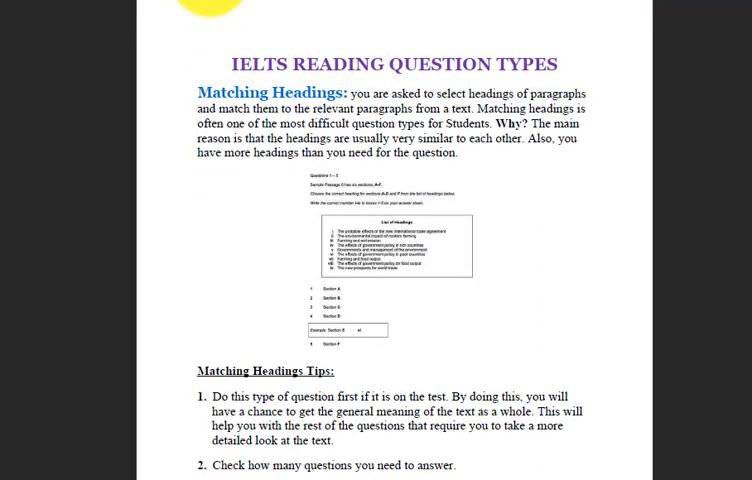
mouse_move(248, 270)
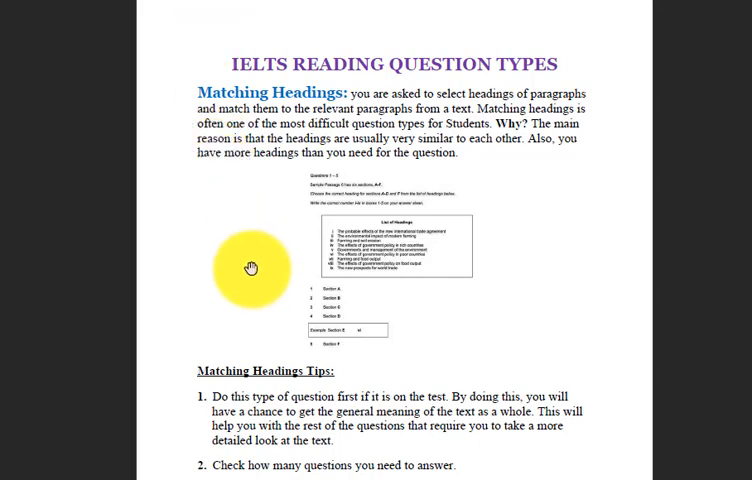
scroll(down, 3)
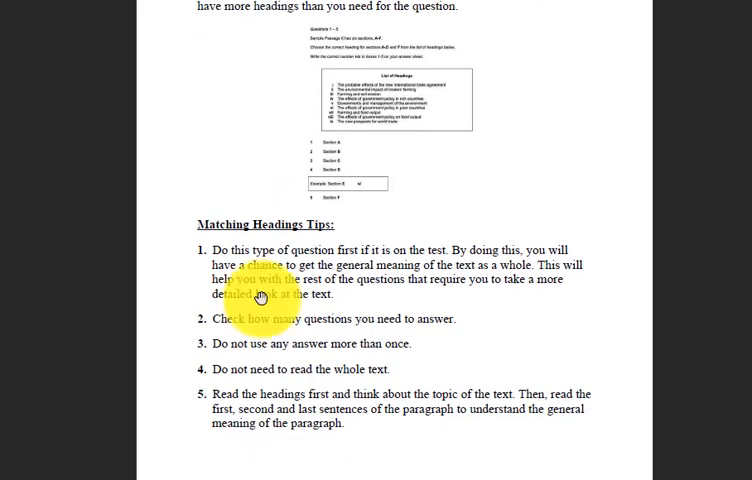
scroll(up, 3)
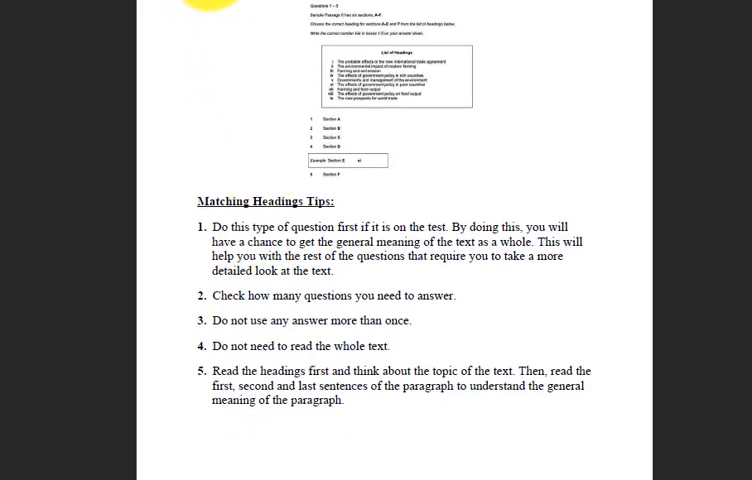
scroll(down, 3)
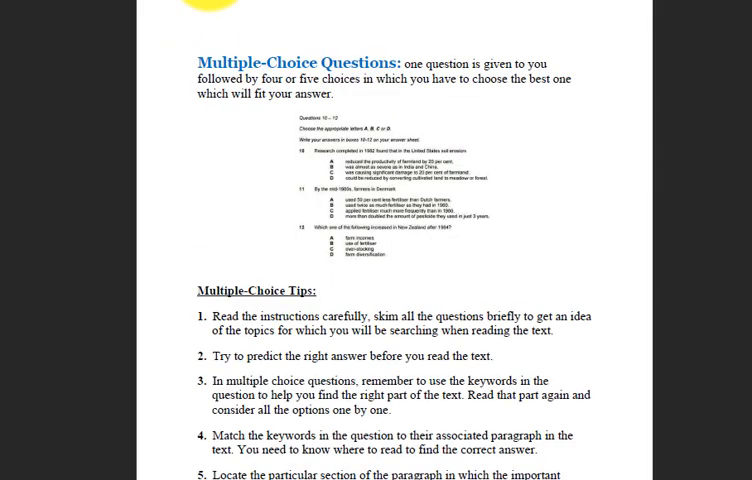
scroll(down, 3)
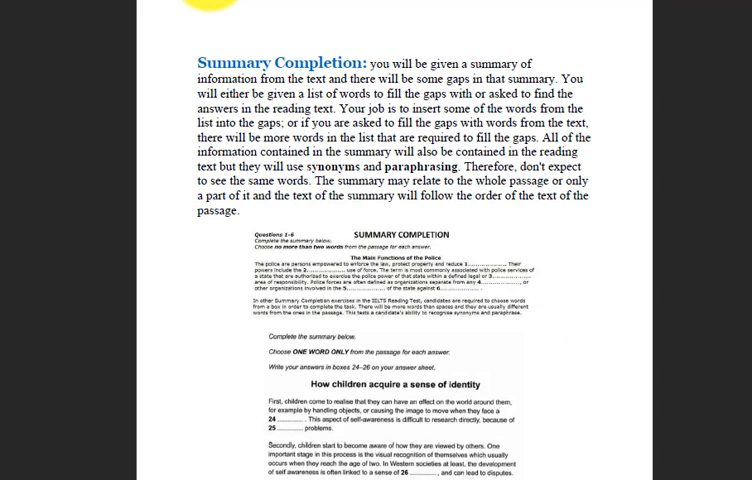
scroll(down, 3)
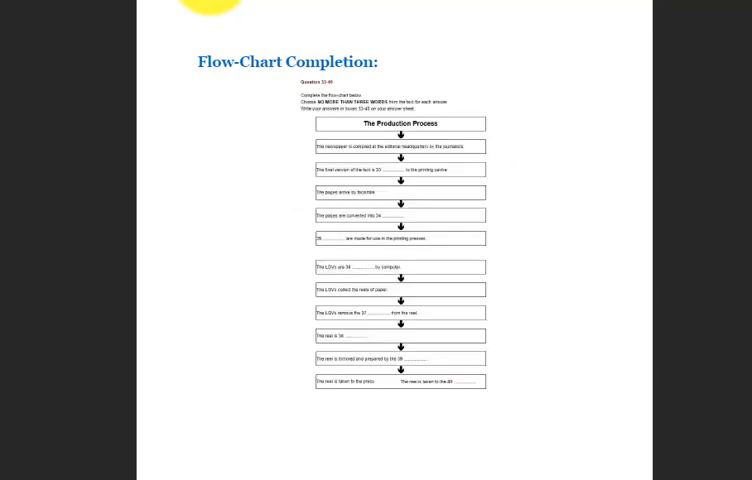
scroll(down, 3)
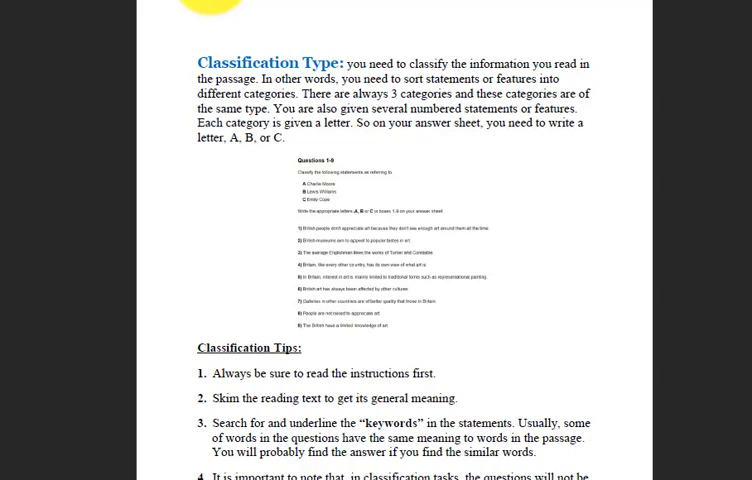
mouse_move(524, 280)
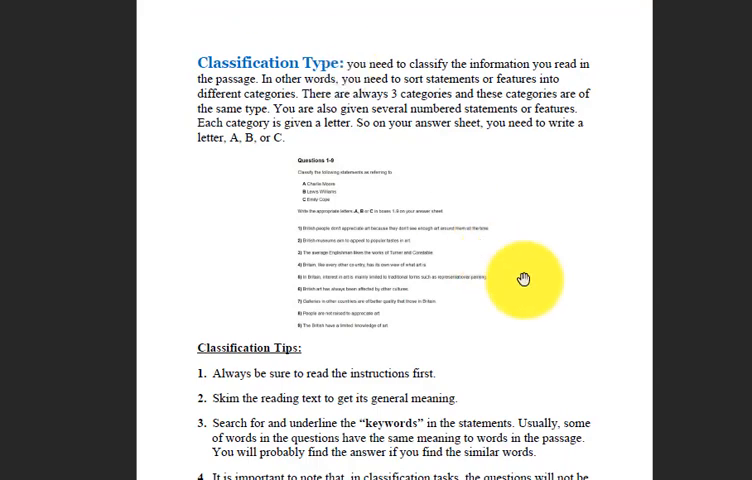